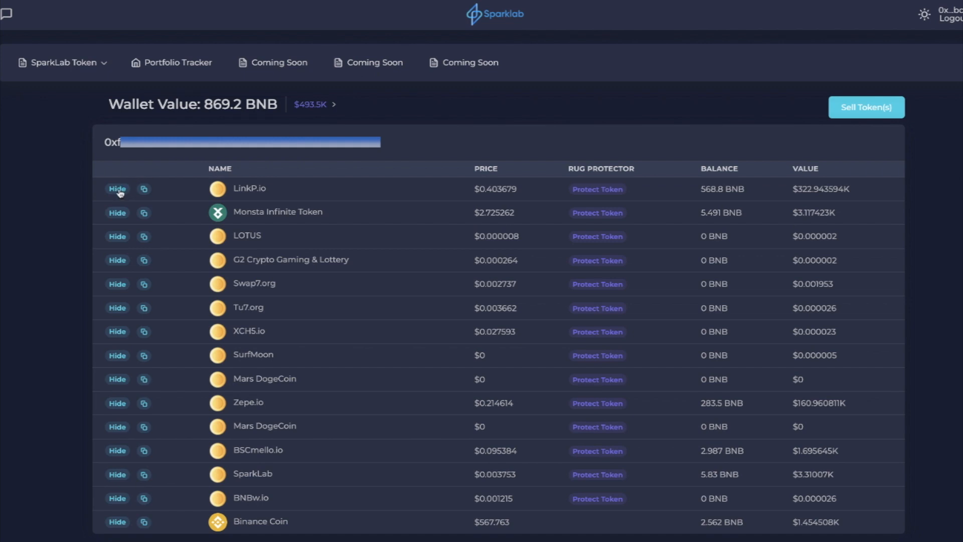
- Hide LinkP.io, Swap7.org and BSCmello.io from the portfolio list
{"action": "left_click", "coordinate": [117, 188]}
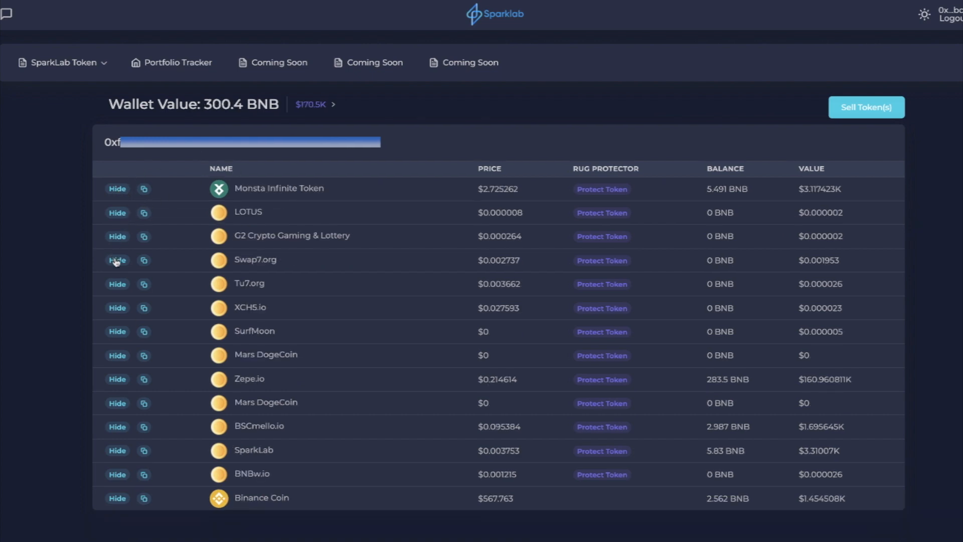
{"action": "left_click", "coordinate": [117, 260]}
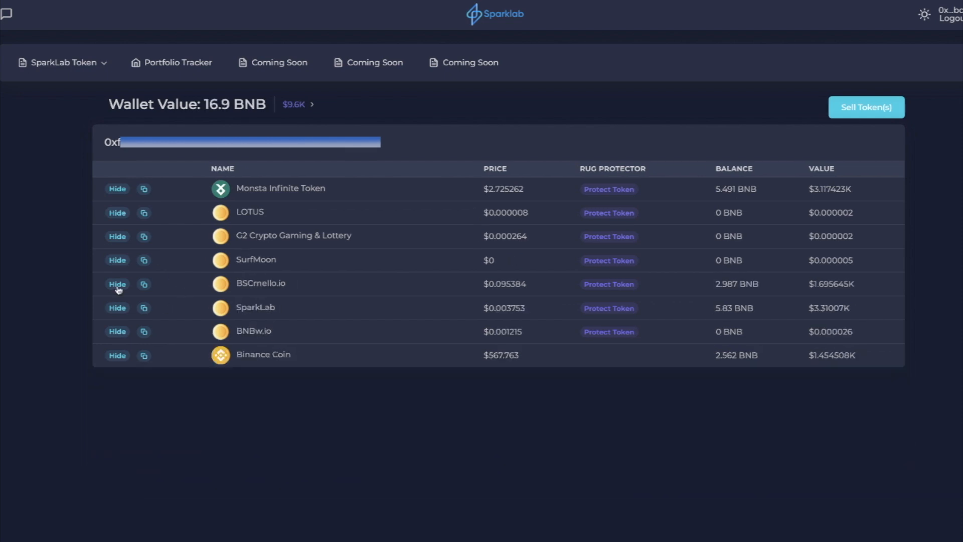
{"action": "mouse_move", "coordinate": [162, 301]}
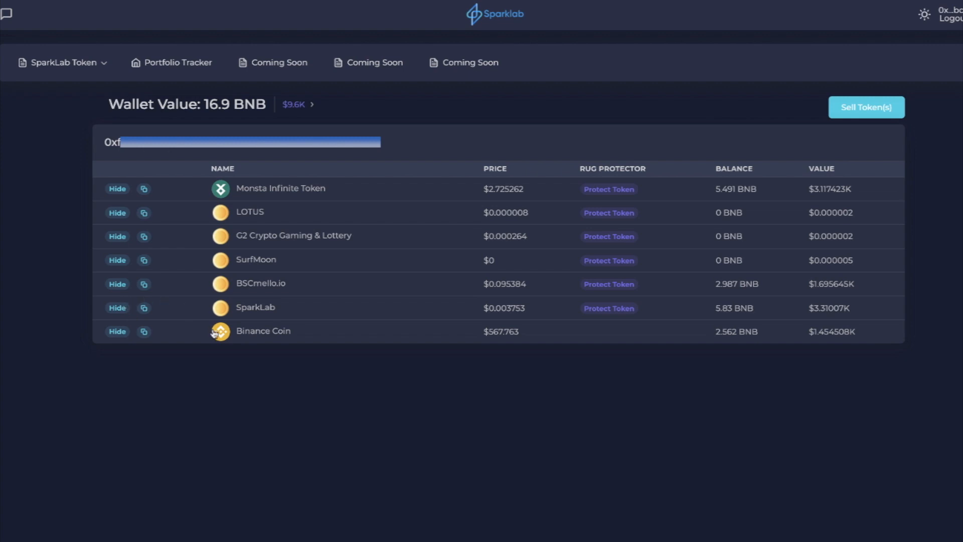
{"action": "left_click", "coordinate": [117, 284]}
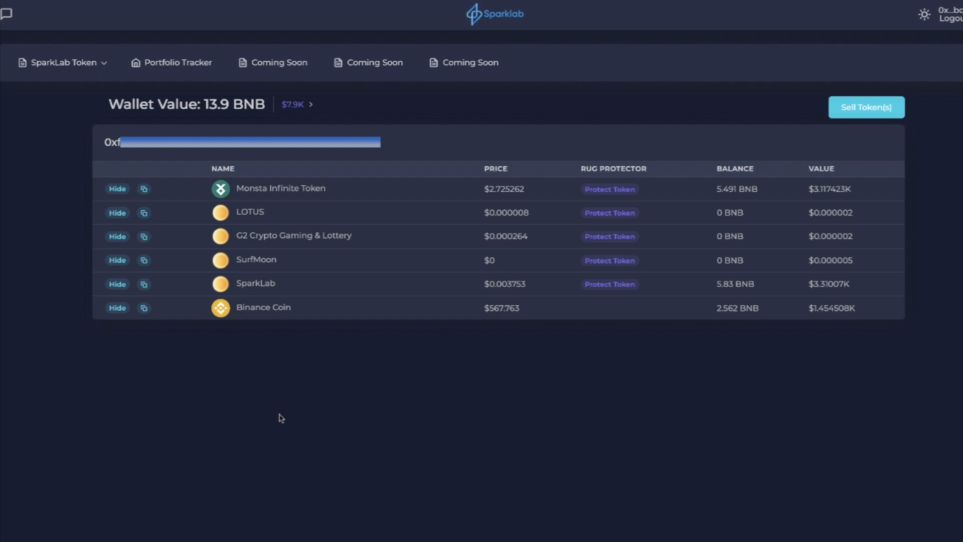
{"action": "mouse_move", "coordinate": [307, 317]}
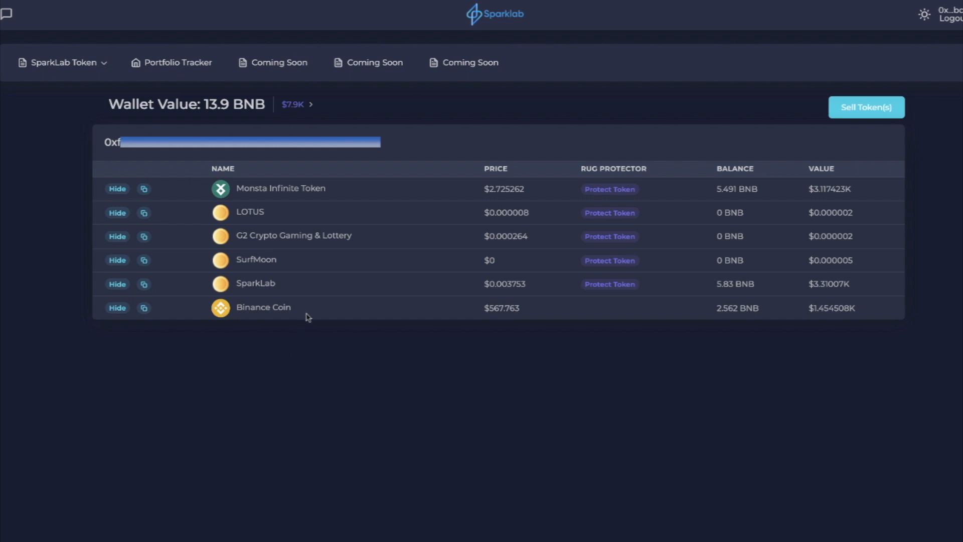
{"action": "mouse_move", "coordinate": [252, 231]}
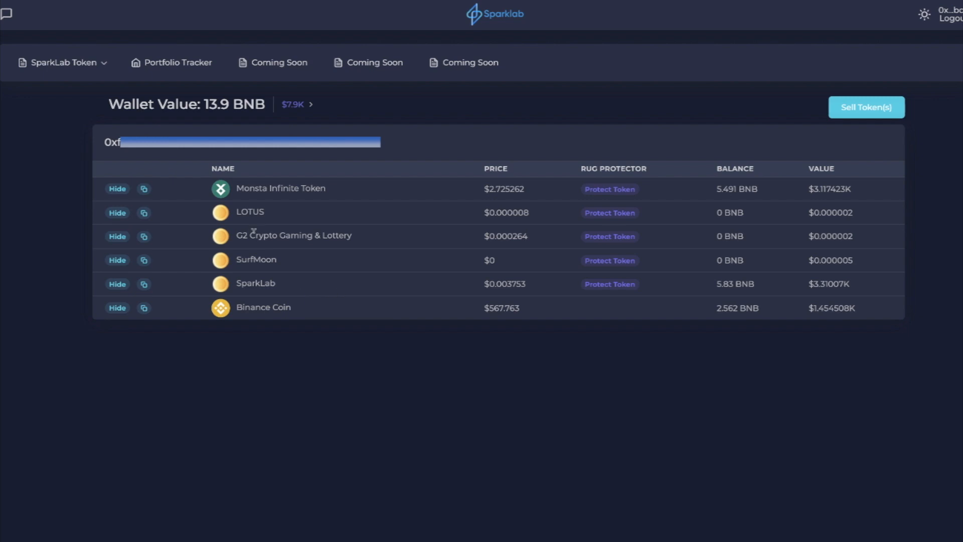
{"action": "mouse_move", "coordinate": [316, 203]}
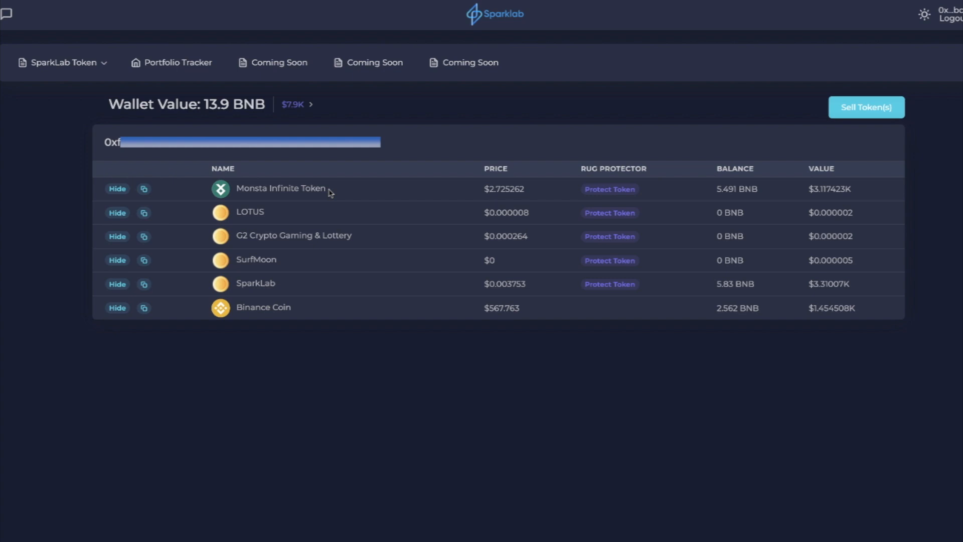
{"action": "mouse_move", "coordinate": [558, 137]}
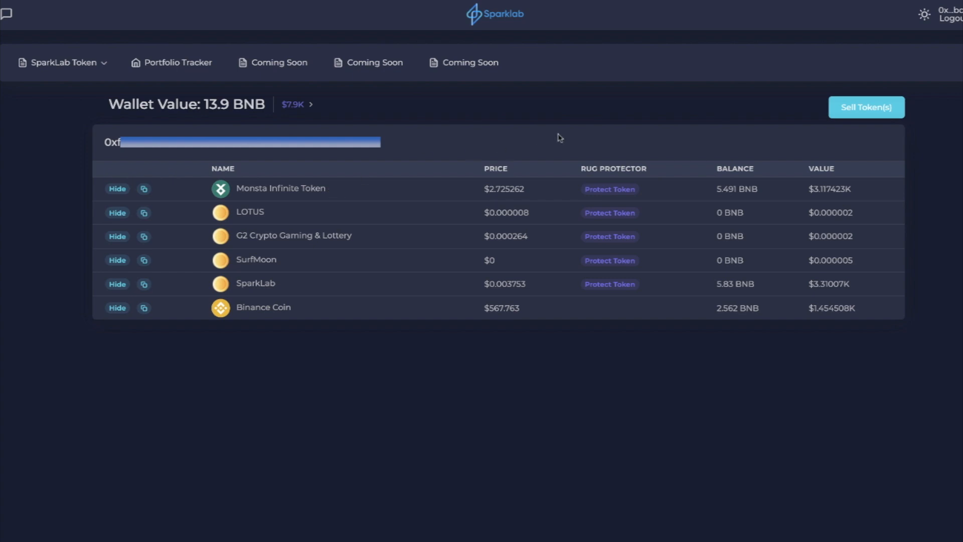
{"action": "mouse_move", "coordinate": [858, 118]}
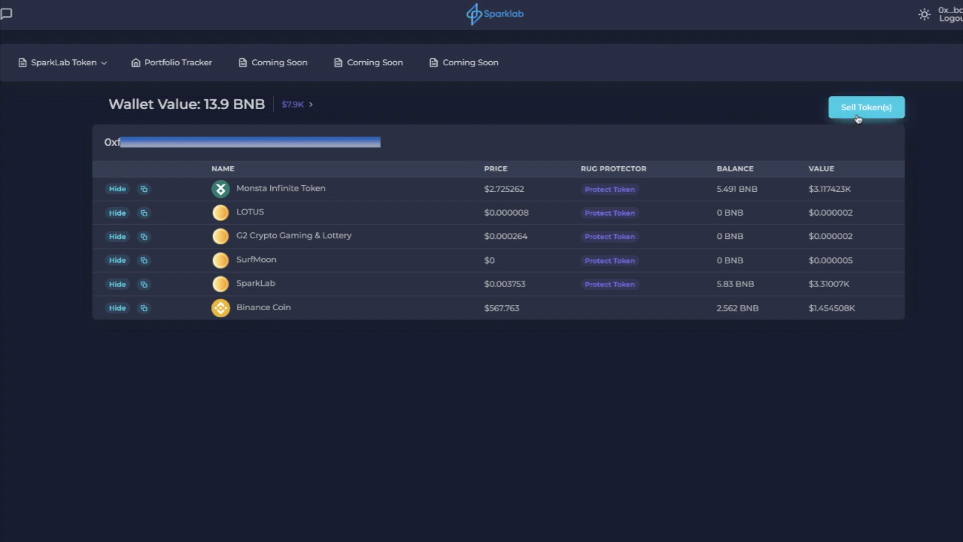
- Enter sell mode, mark Monsta Infinite Token, LOTUS and G2 Crypto Gaming & Lottery, and confirm the sale
{"action": "left_click", "coordinate": [865, 107]}
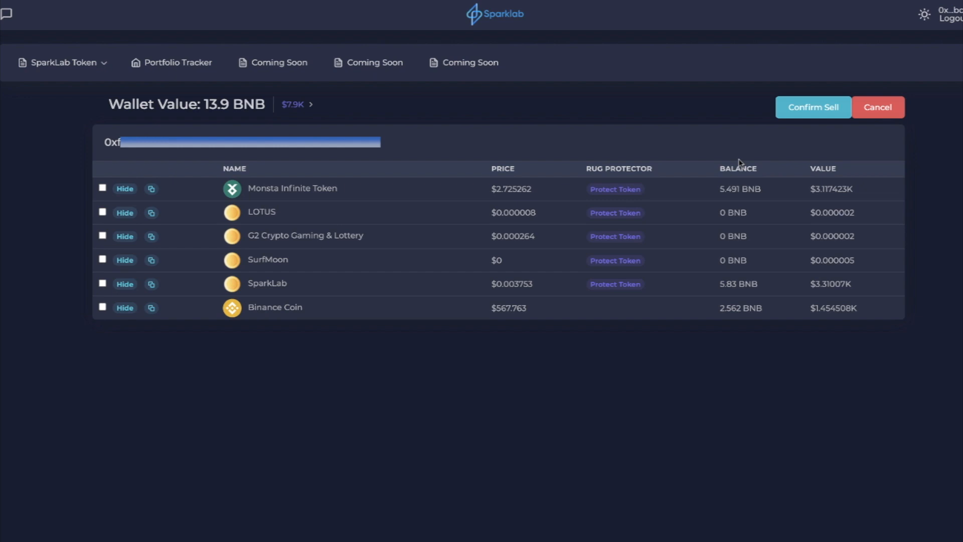
{"action": "mouse_move", "coordinate": [559, 177]}
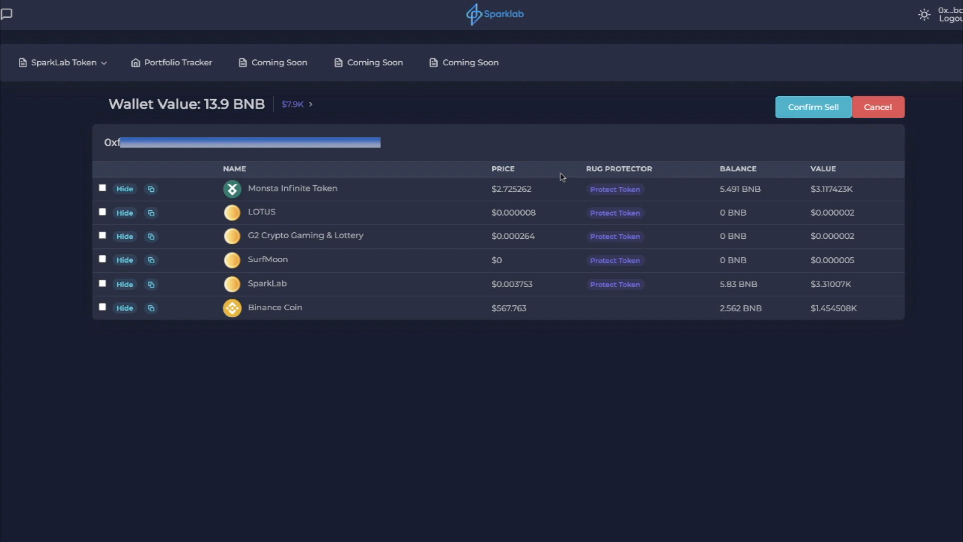
{"action": "mouse_move", "coordinate": [555, 175]}
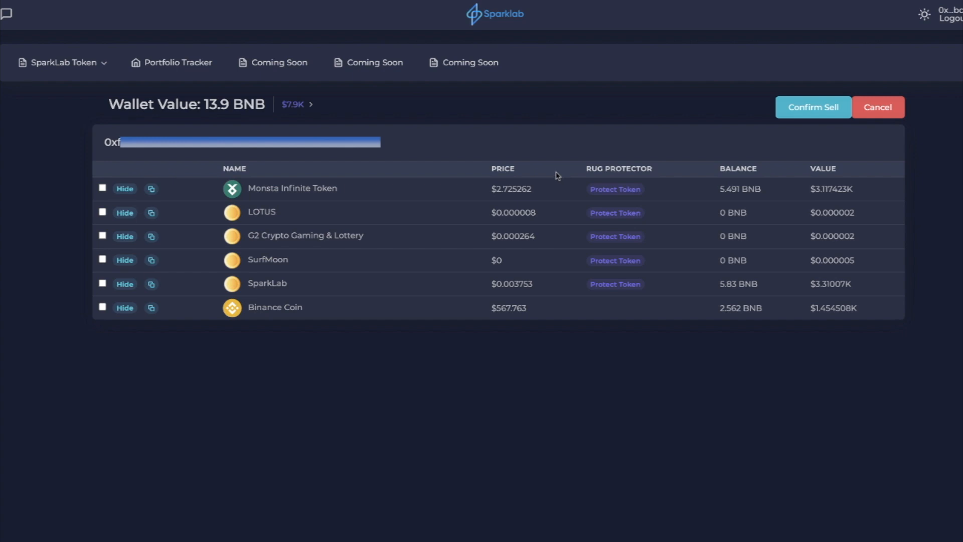
{"action": "left_click", "coordinate": [102, 188]}
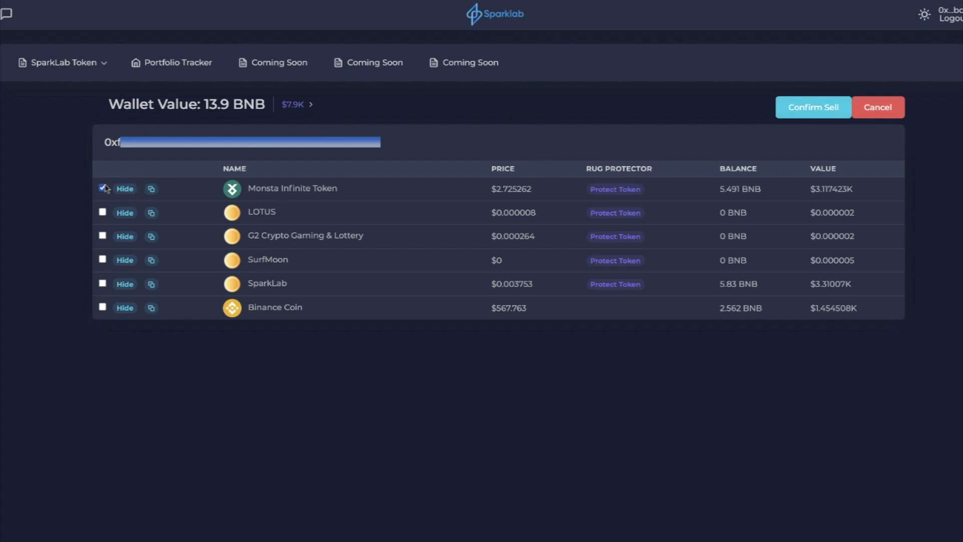
{"action": "left_click", "coordinate": [102, 212]}
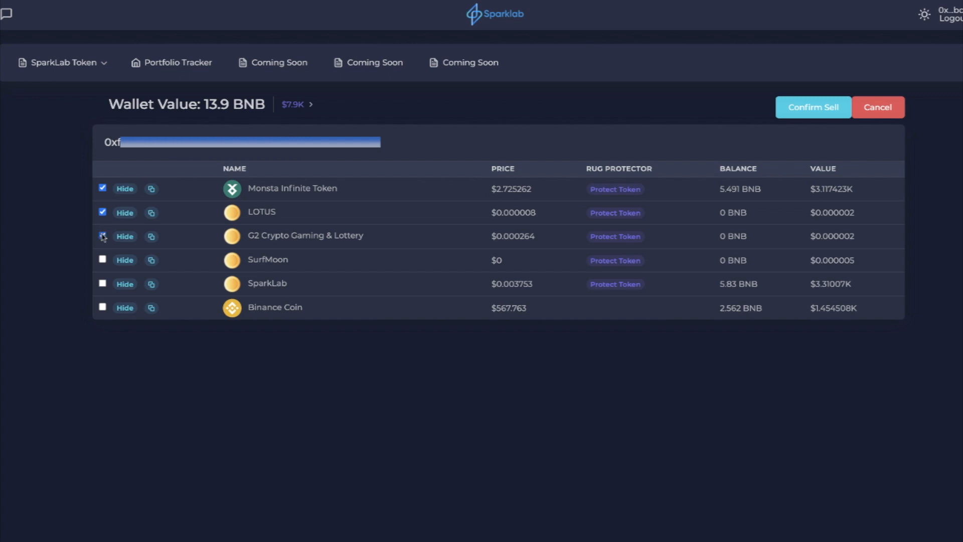
{"action": "left_click", "coordinate": [102, 259]}
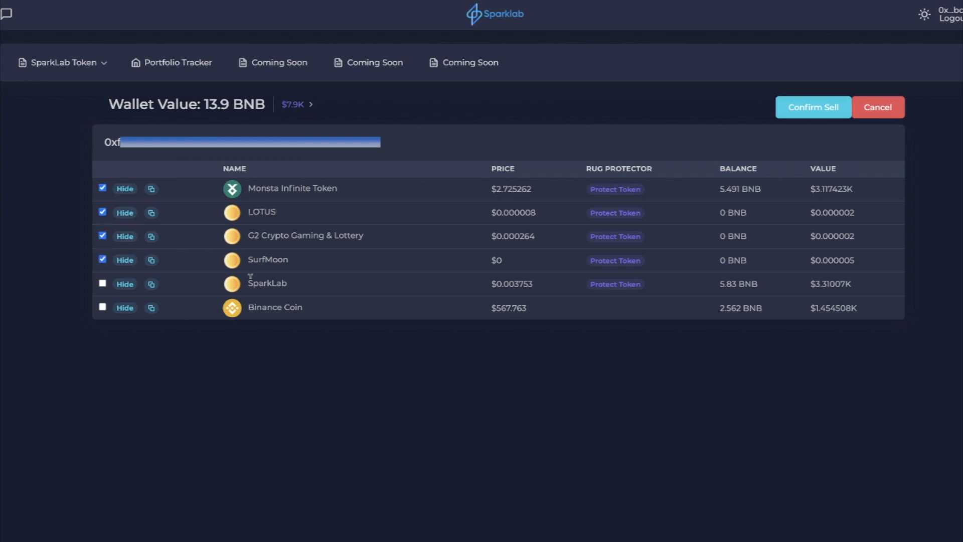
{"action": "mouse_move", "coordinate": [813, 107]}
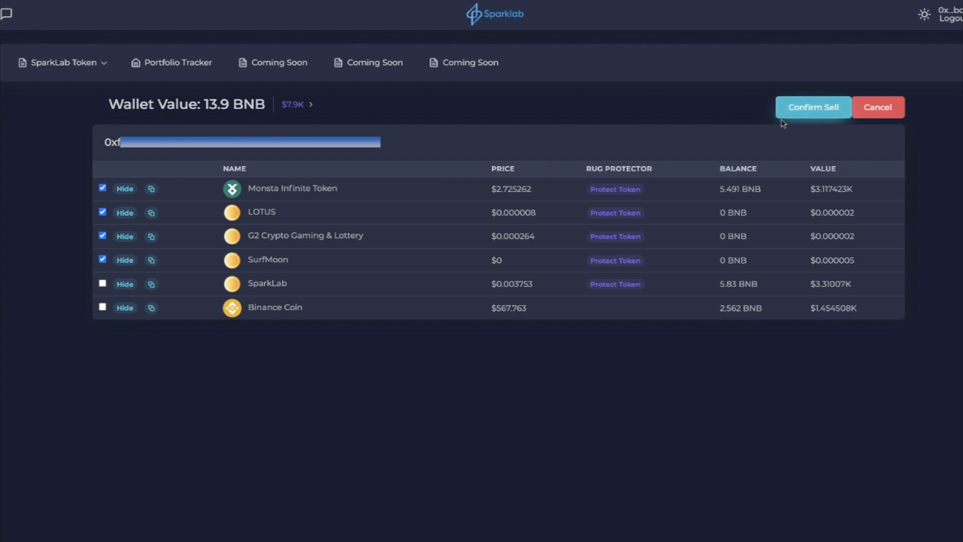
{"action": "left_click", "coordinate": [813, 107]}
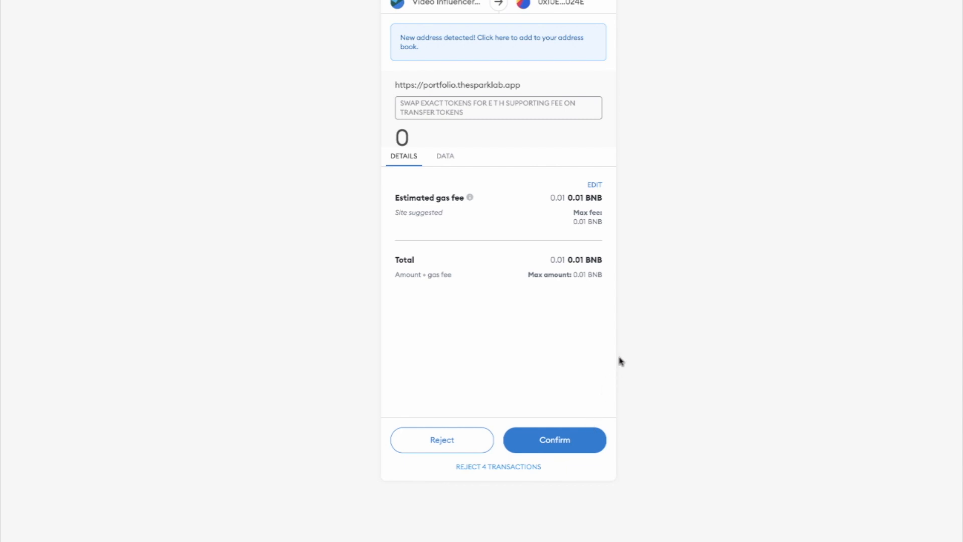
{"action": "mouse_move", "coordinate": [566, 361]}
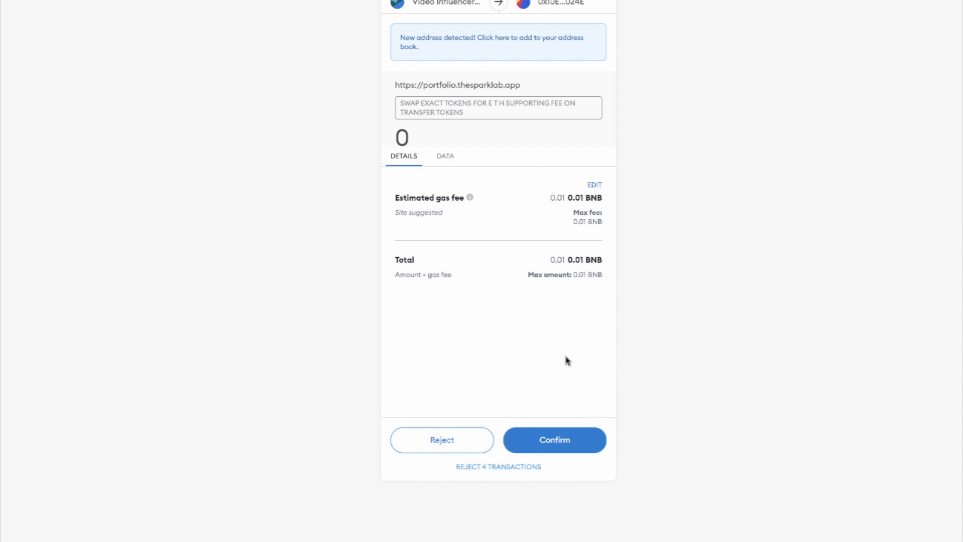
{"action": "mouse_move", "coordinate": [429, 444]}
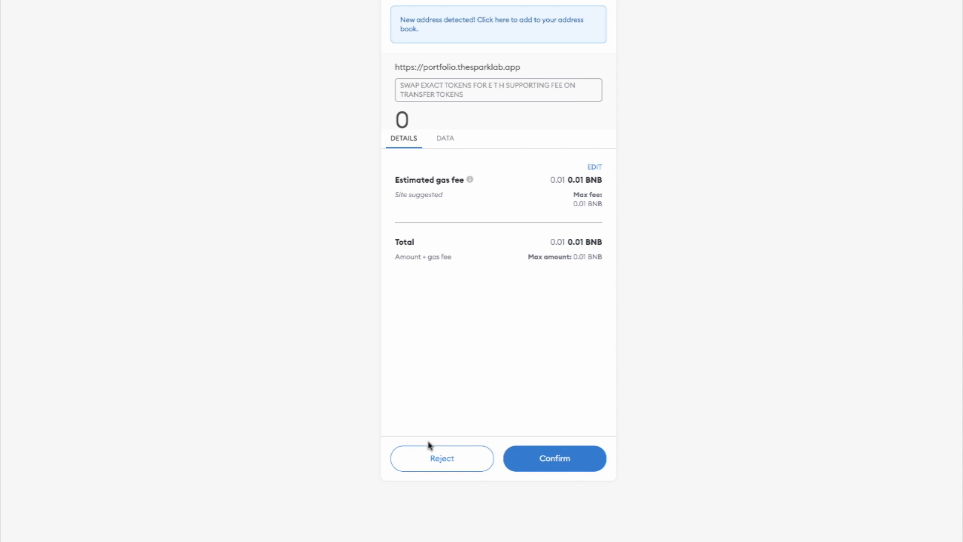
- Reject the pending token swap transaction in MetaMask
{"action": "left_click", "coordinate": [553, 458]}
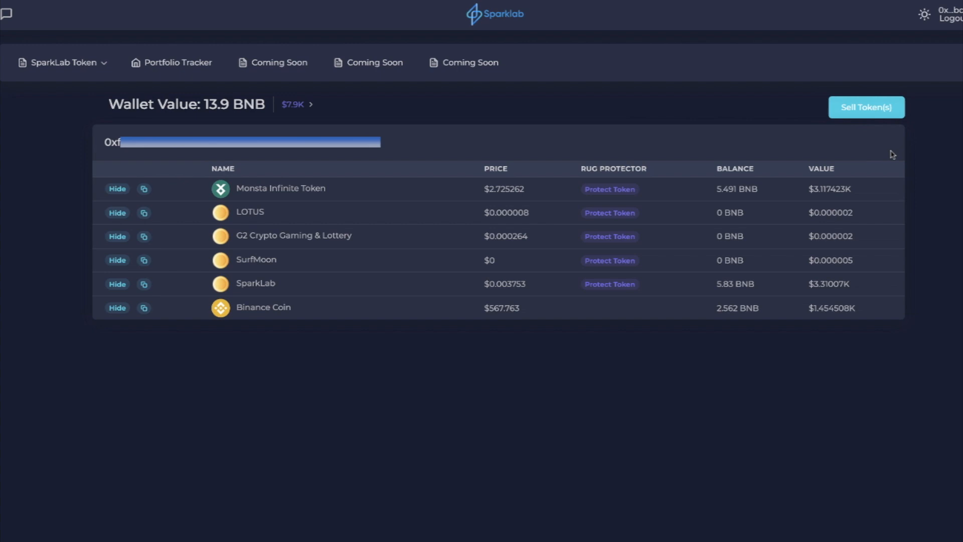
{"action": "mouse_move", "coordinate": [889, 169]}
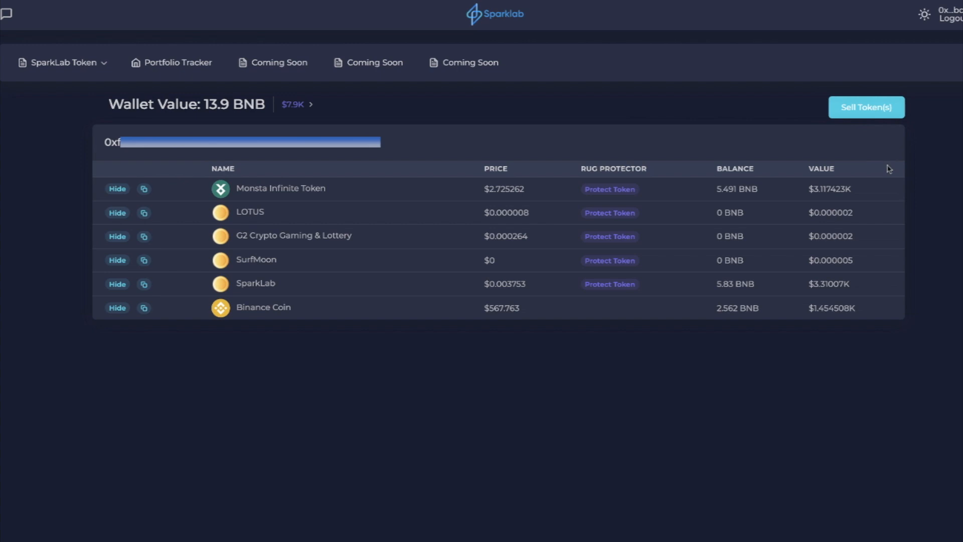
{"action": "mouse_move", "coordinate": [816, 155]}
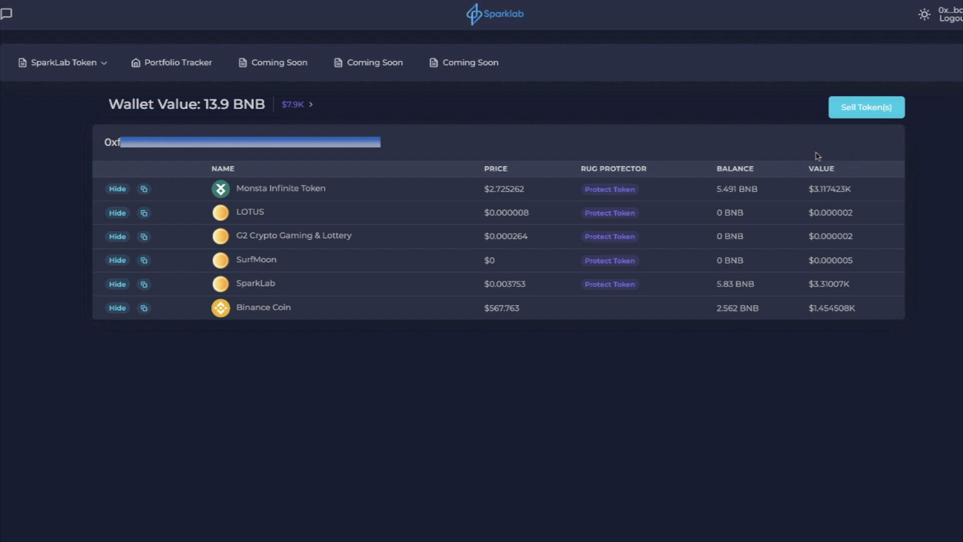
{"action": "mouse_move", "coordinate": [767, 164]}
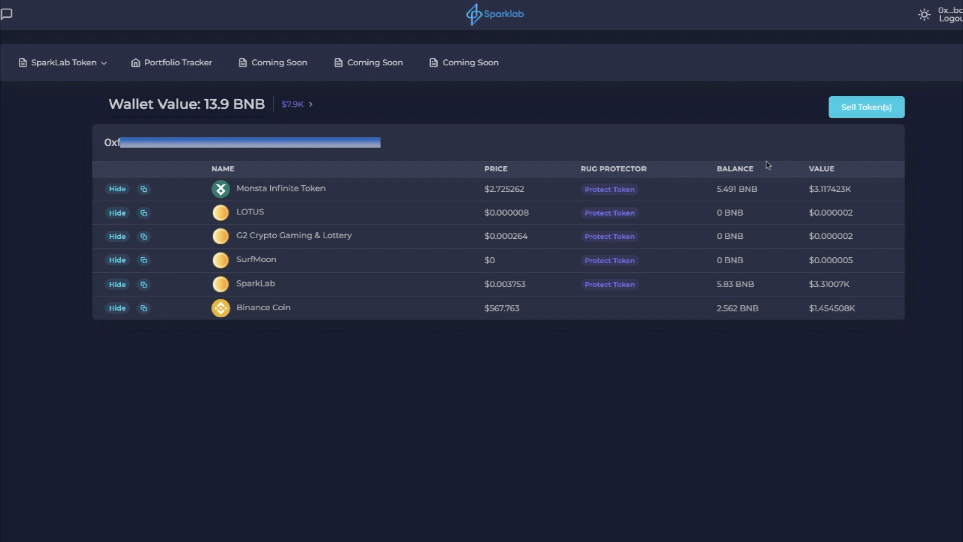
{"action": "mouse_move", "coordinate": [738, 178]}
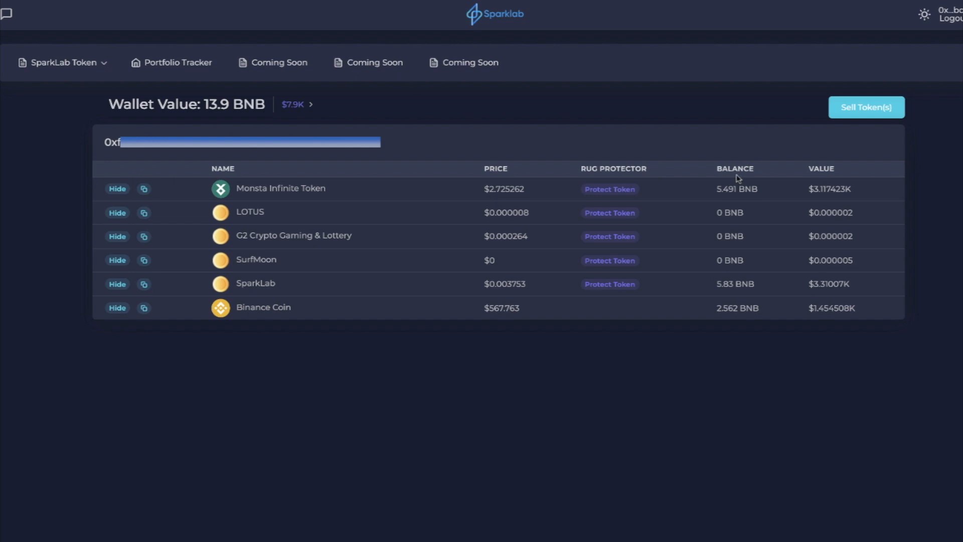
{"action": "mouse_move", "coordinate": [722, 182]}
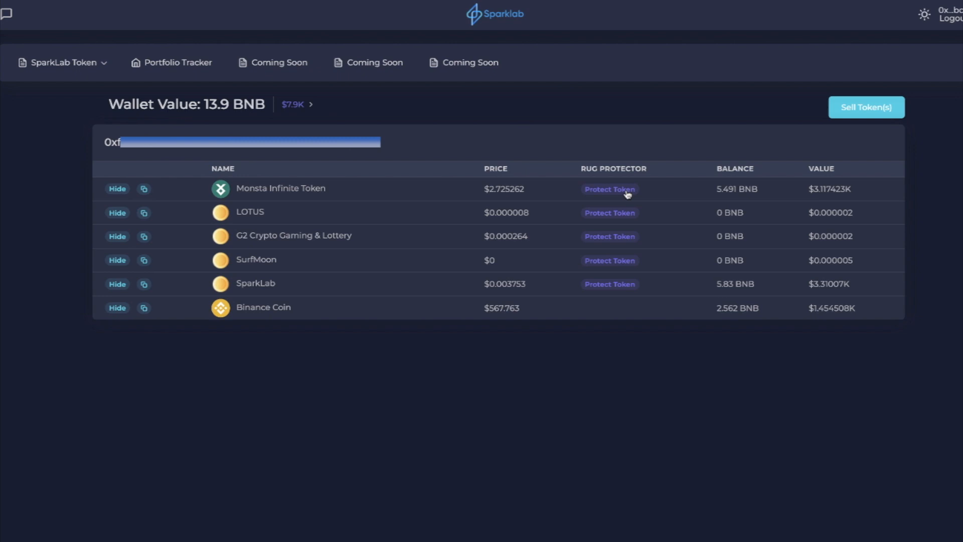
- Start rug protection for Monsta Infinite Token and acknowledge the 0.03 BNB vault fee disclaimer
{"action": "left_click", "coordinate": [609, 188]}
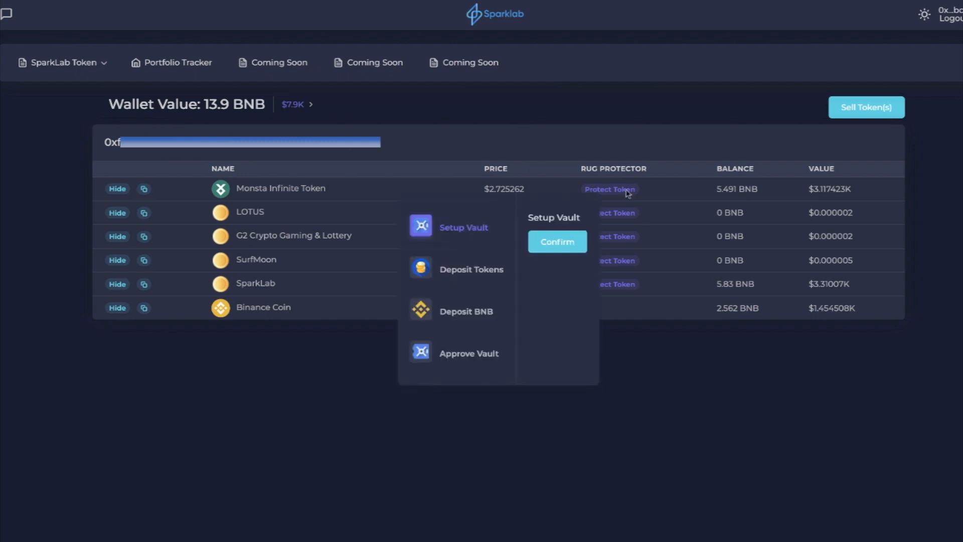
{"action": "left_click", "coordinate": [557, 241]}
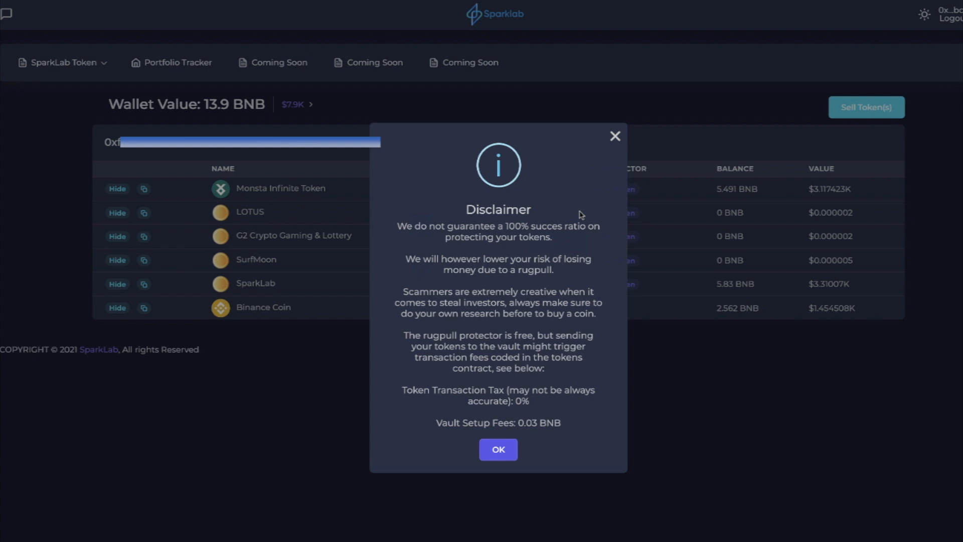
{"action": "mouse_move", "coordinate": [593, 235]}
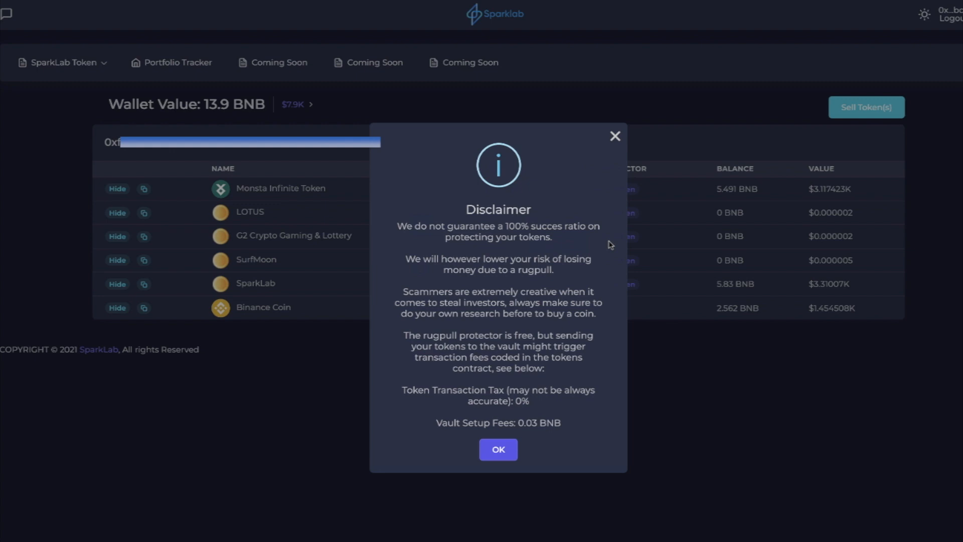
{"action": "left_click", "coordinate": [497, 449]}
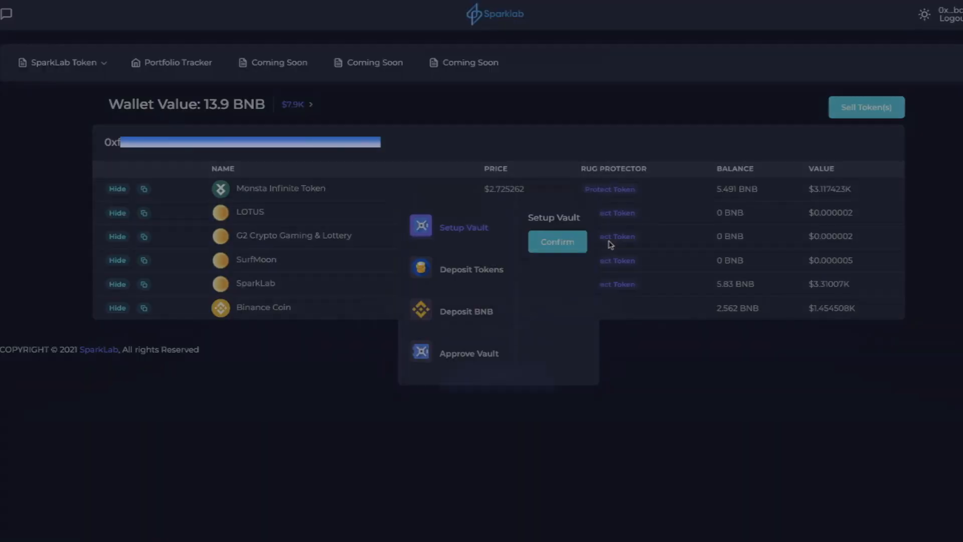
{"action": "left_click", "coordinate": [556, 241]}
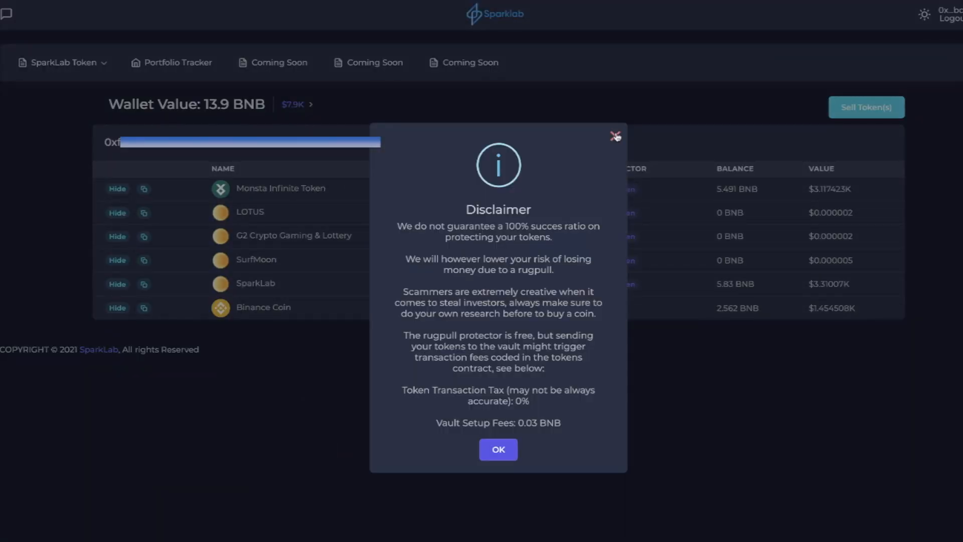
{"action": "left_click", "coordinate": [498, 449]}
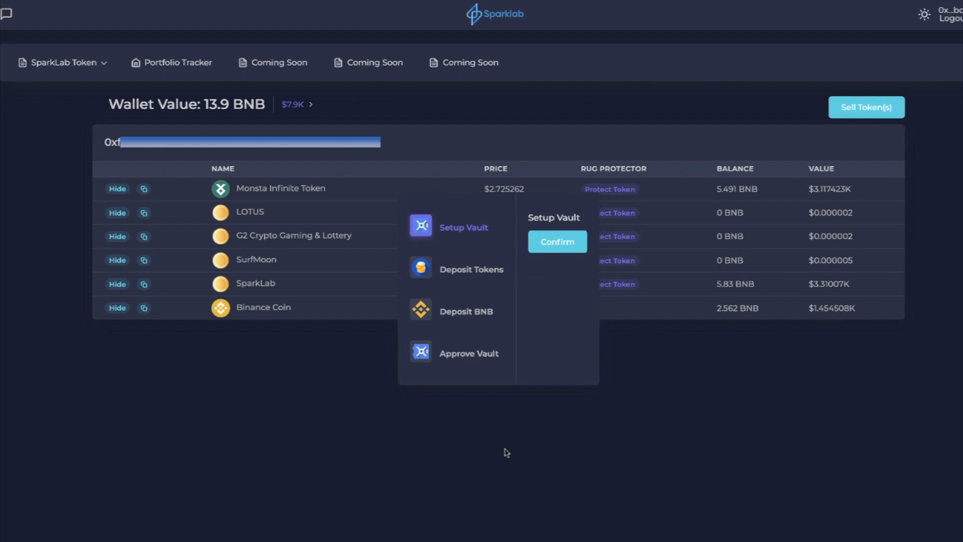
{"action": "mouse_move", "coordinate": [526, 424]}
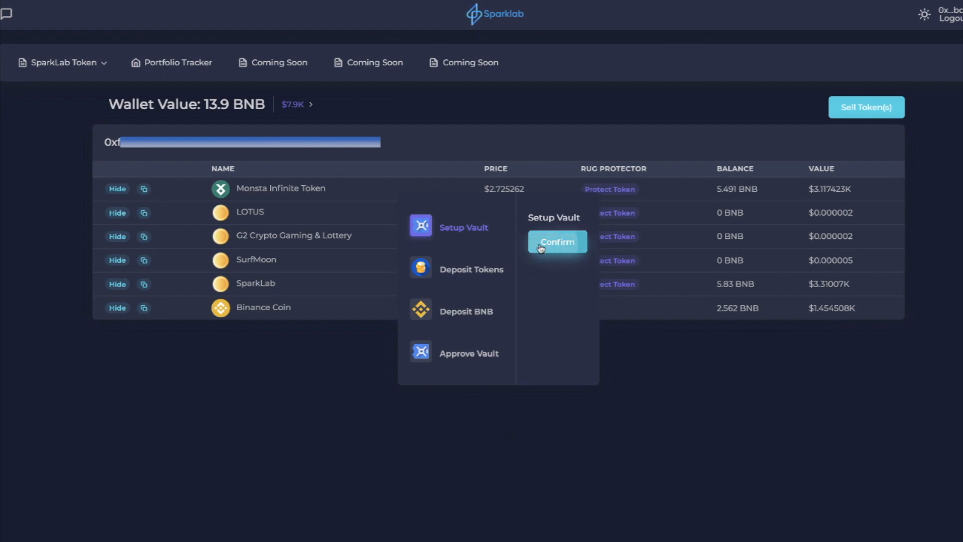
- Confirm the Setup Vault step and approve the contract deployment in MetaMask
{"action": "left_click", "coordinate": [555, 242]}
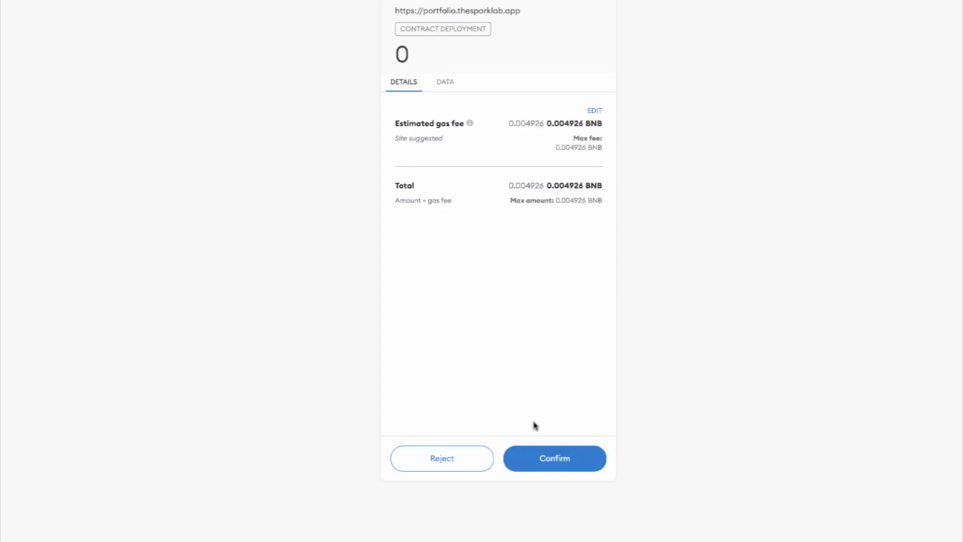
{"action": "left_click", "coordinate": [553, 458]}
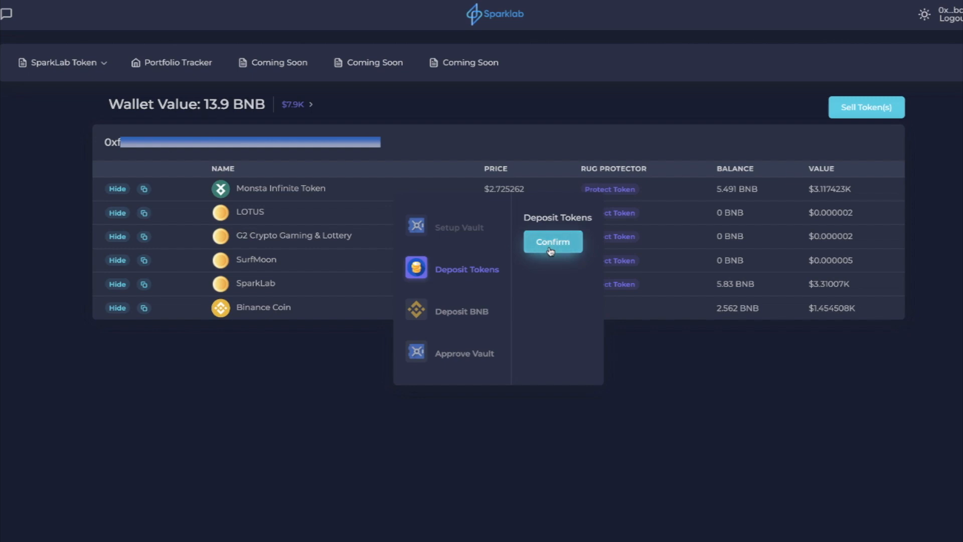
- Deposit the 1143.89 MONI tokens into the vault and approve the transfer in MetaMask
{"action": "left_click", "coordinate": [552, 241]}
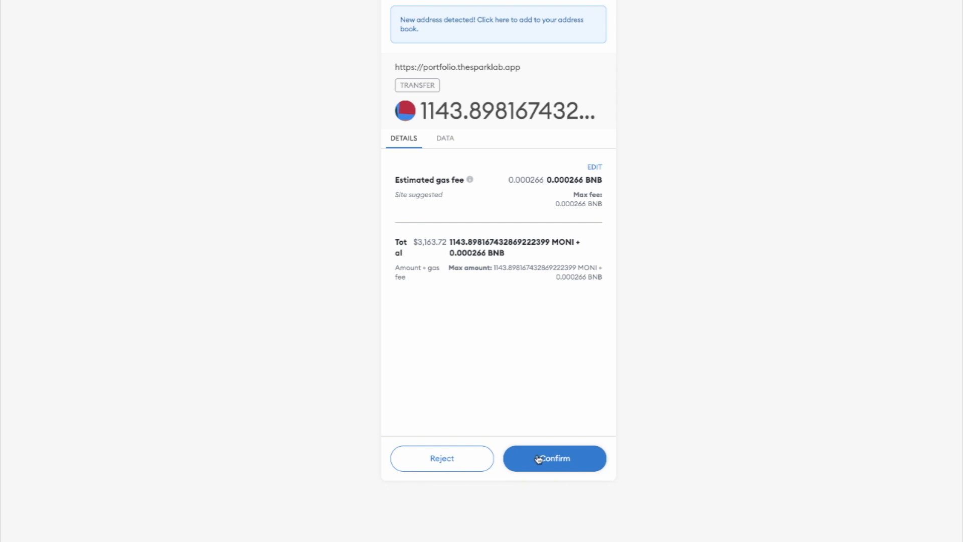
{"action": "left_click", "coordinate": [554, 458]}
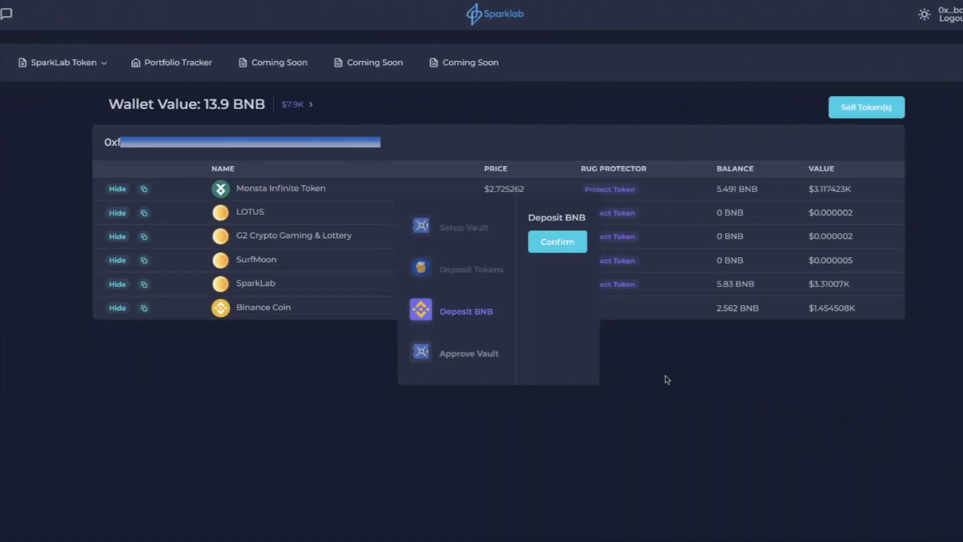
- Deposit 0.025 BNB into the vault and approve the payment in MetaMask
{"action": "left_click", "coordinate": [556, 241]}
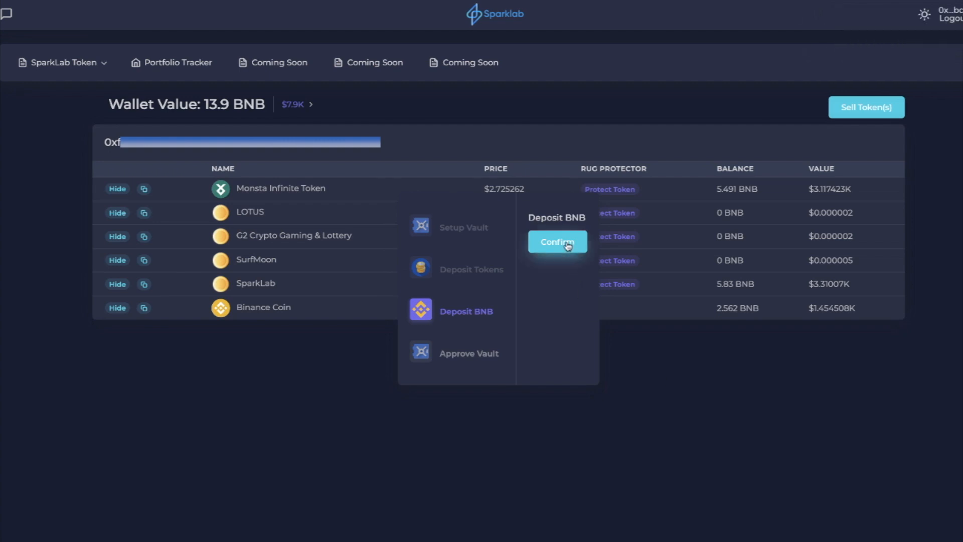
{"action": "left_click", "coordinate": [556, 241]}
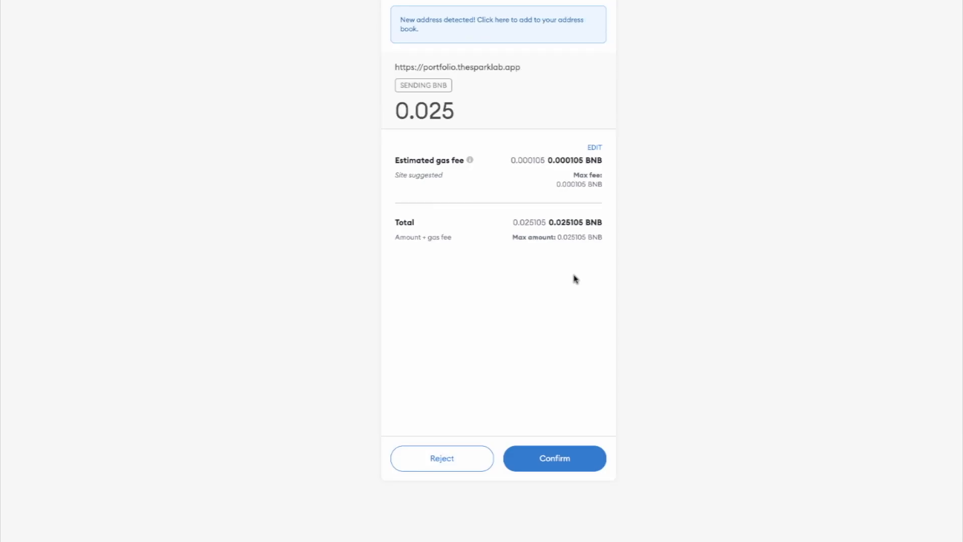
{"action": "mouse_move", "coordinate": [551, 437]}
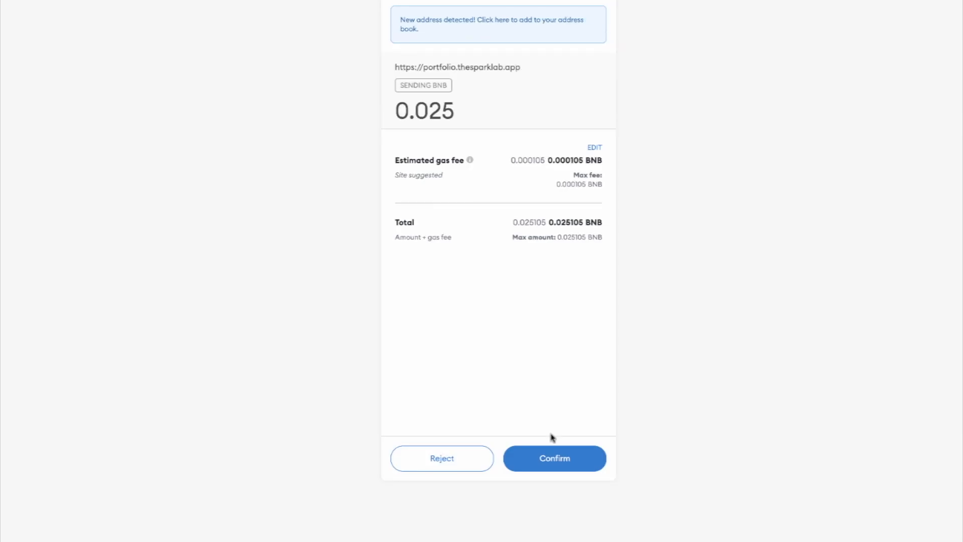
{"action": "left_click", "coordinate": [553, 457]}
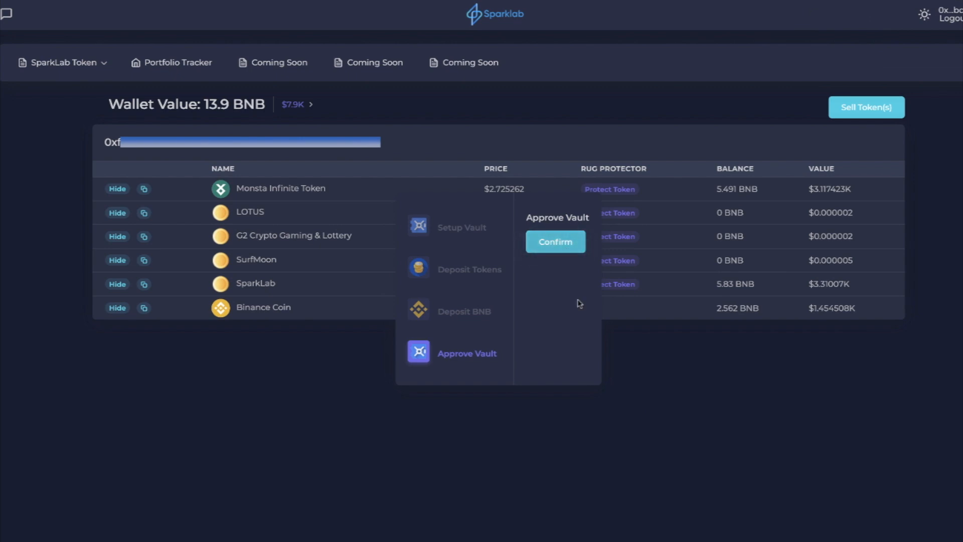
- Approve the vault in MetaMask so Monsta Infinite Token shows as protected
{"action": "left_click", "coordinate": [554, 241]}
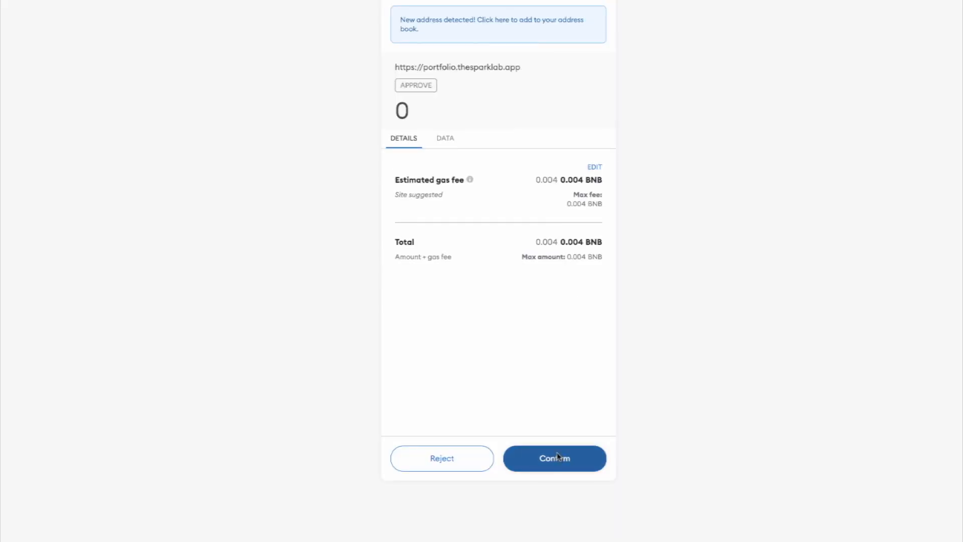
{"action": "left_click", "coordinate": [554, 457]}
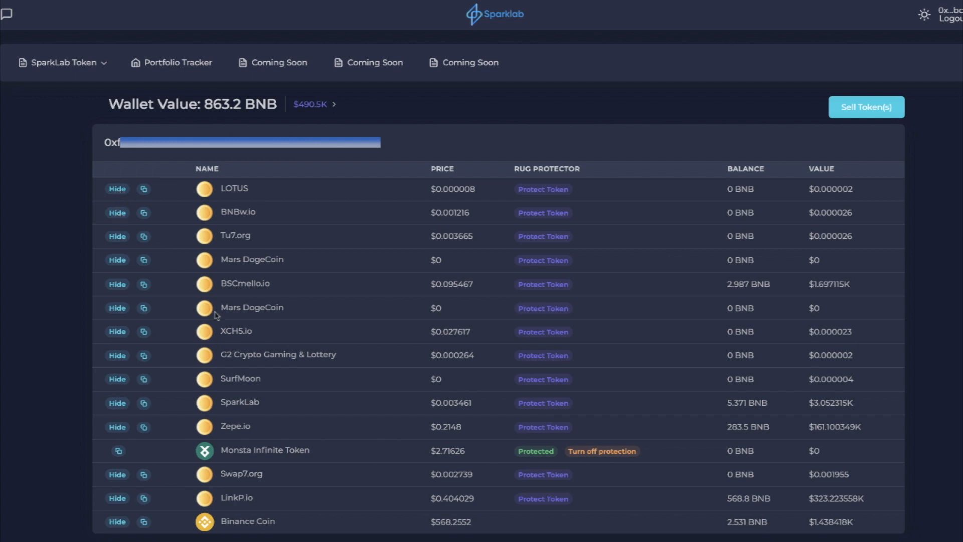
{"action": "mouse_move", "coordinate": [625, 458]}
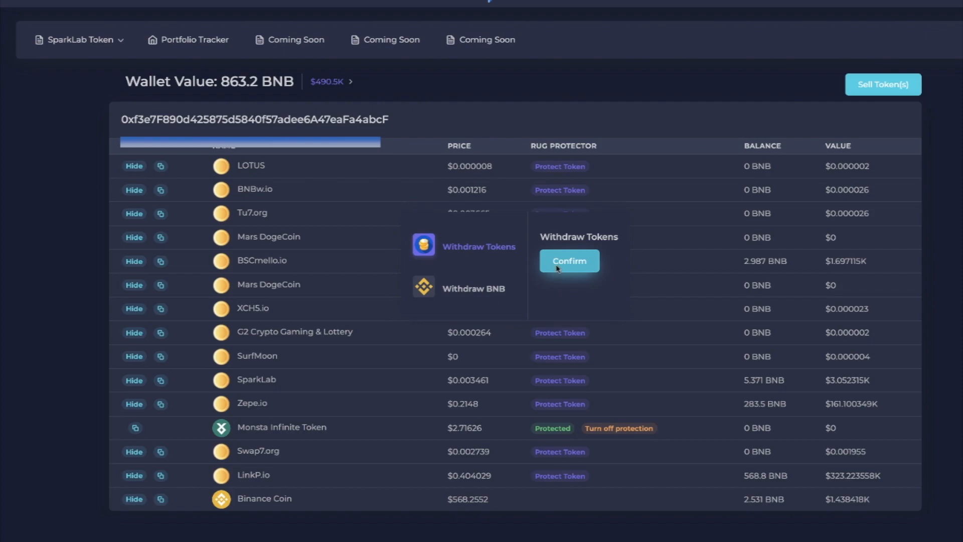
- Withdraw the MONI tokens from the vault with MetaMask approval, then start the BNB withdrawal
{"action": "left_click", "coordinate": [568, 260]}
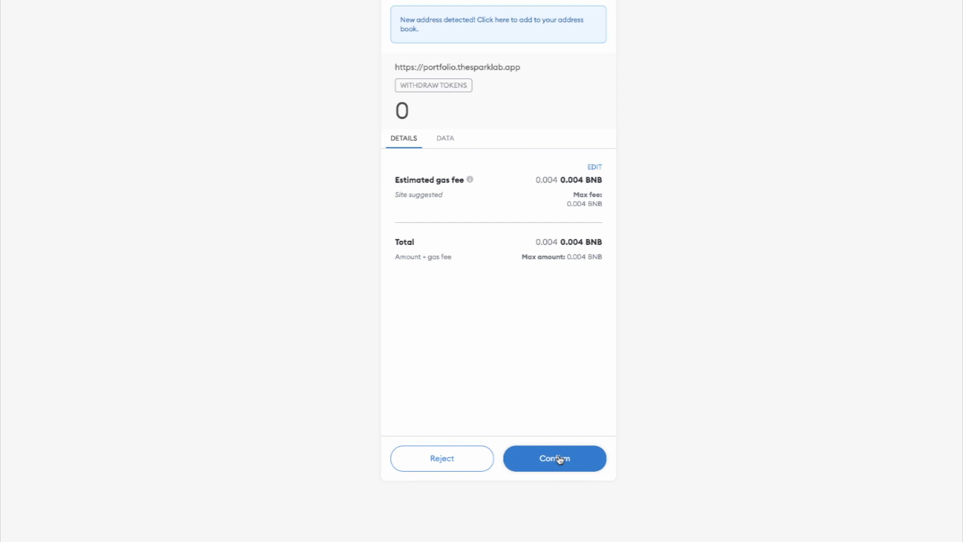
{"action": "left_click", "coordinate": [553, 458]}
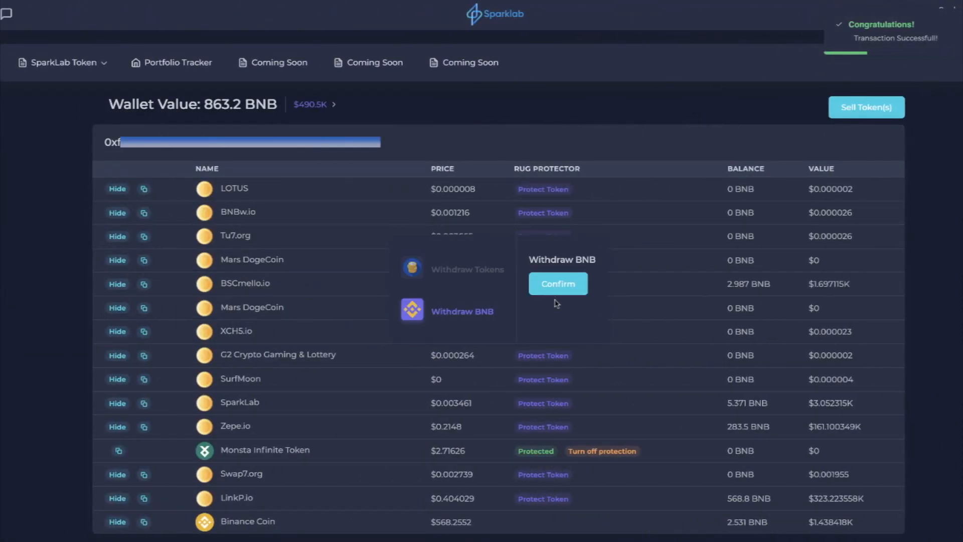
{"action": "left_click", "coordinate": [558, 282]}
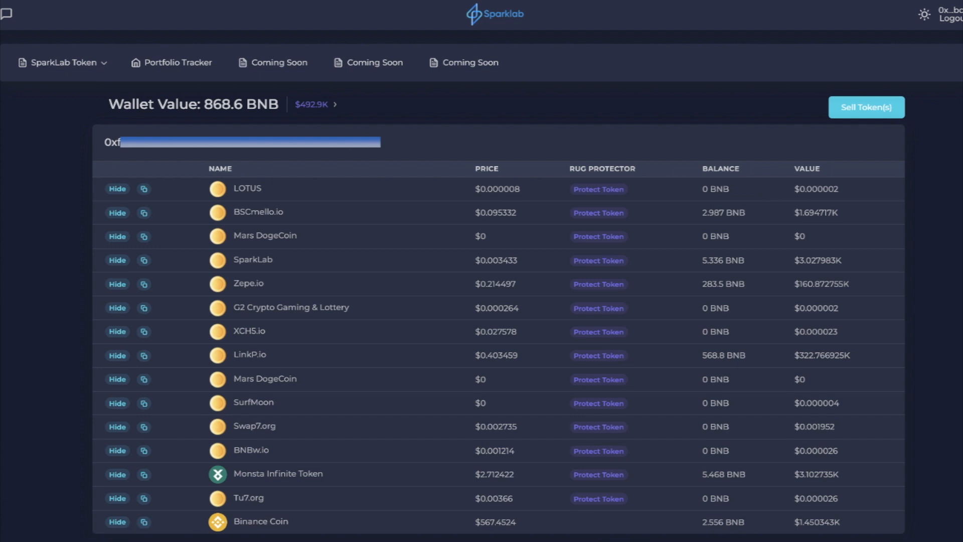
{"action": "mouse_move", "coordinate": [643, 462]}
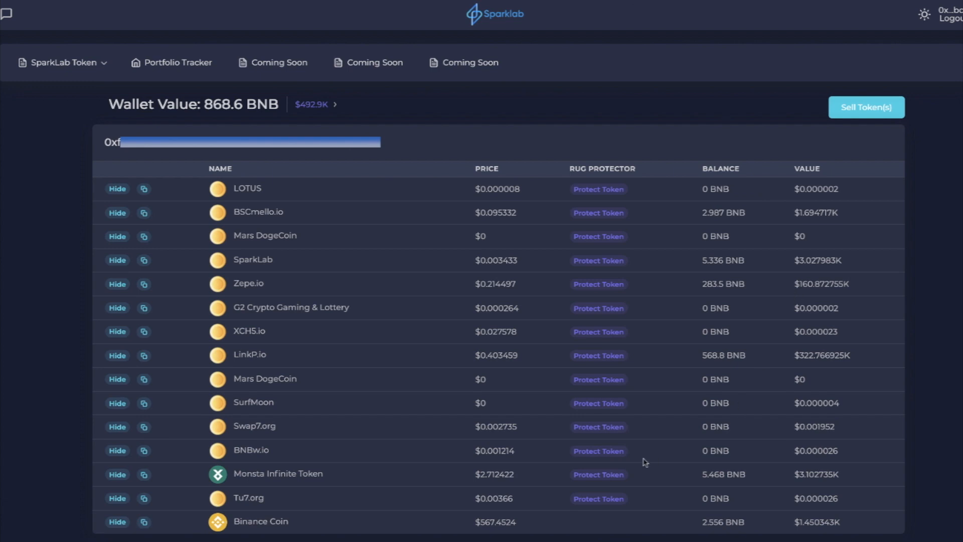
{"action": "mouse_move", "coordinate": [654, 481]}
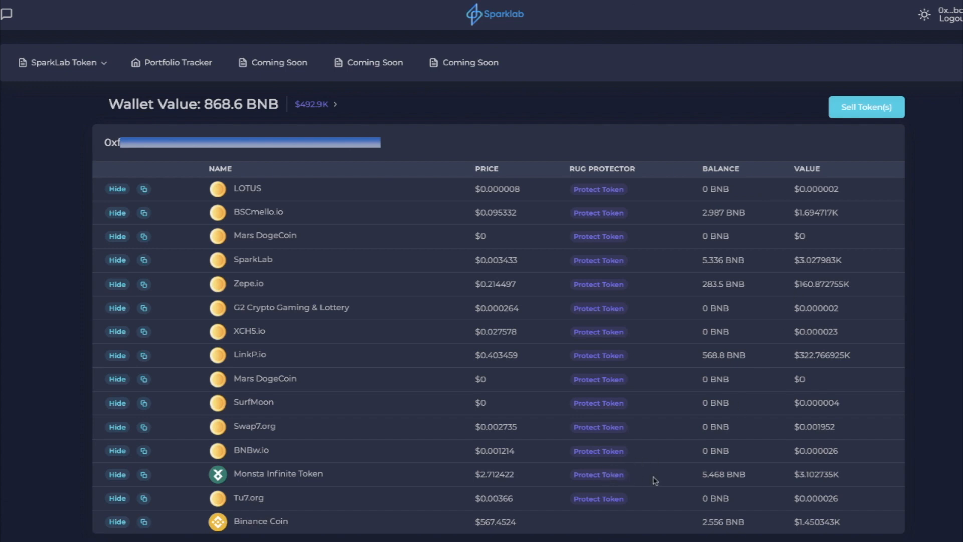
{"action": "mouse_move", "coordinate": [646, 479]}
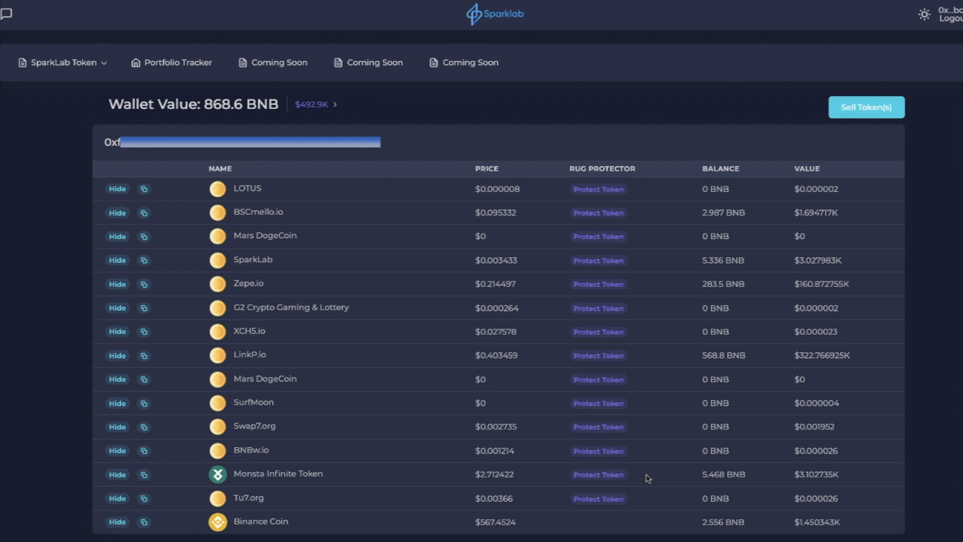
{"action": "mouse_move", "coordinate": [644, 476]}
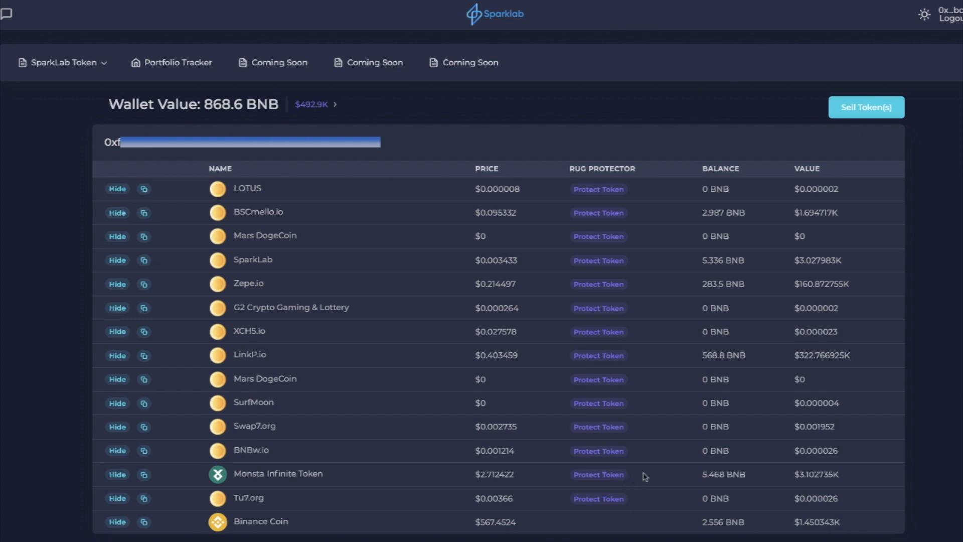
{"action": "mouse_move", "coordinate": [384, 457]}
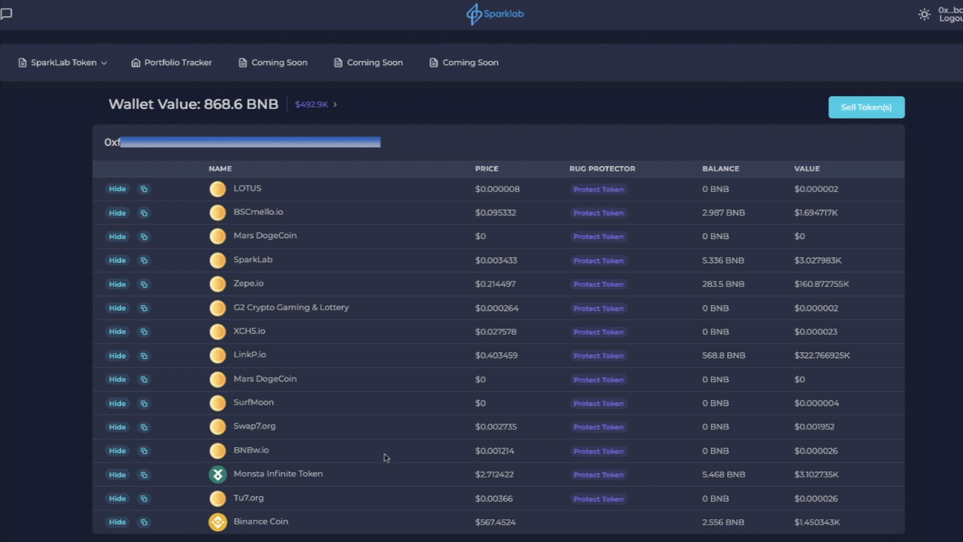
{"action": "left_click", "coordinate": [865, 107]}
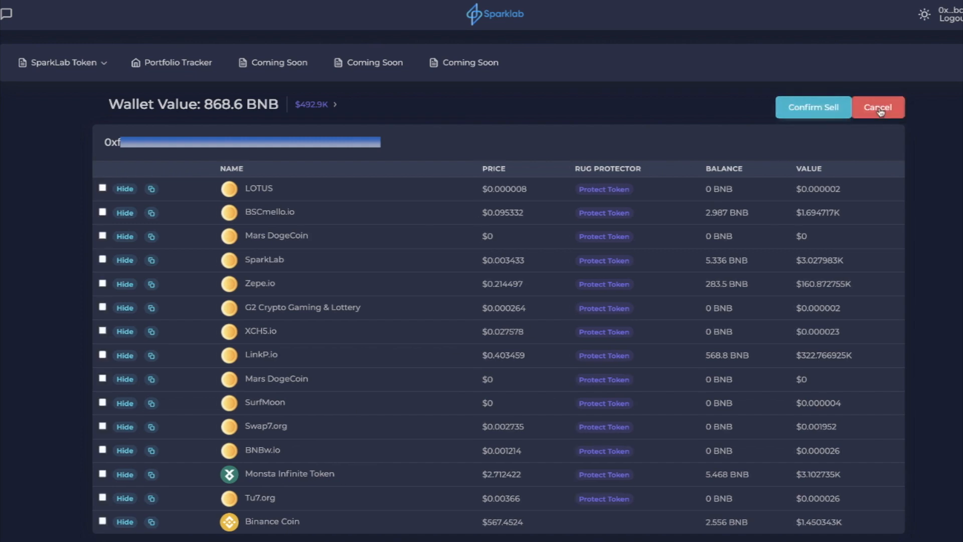
{"action": "left_click", "coordinate": [102, 473]}
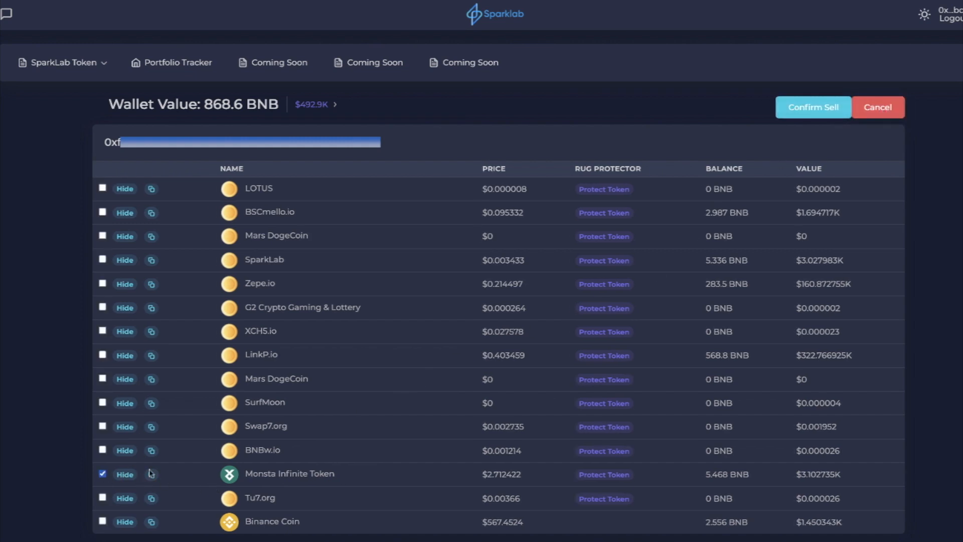
{"action": "left_click", "coordinate": [878, 107]}
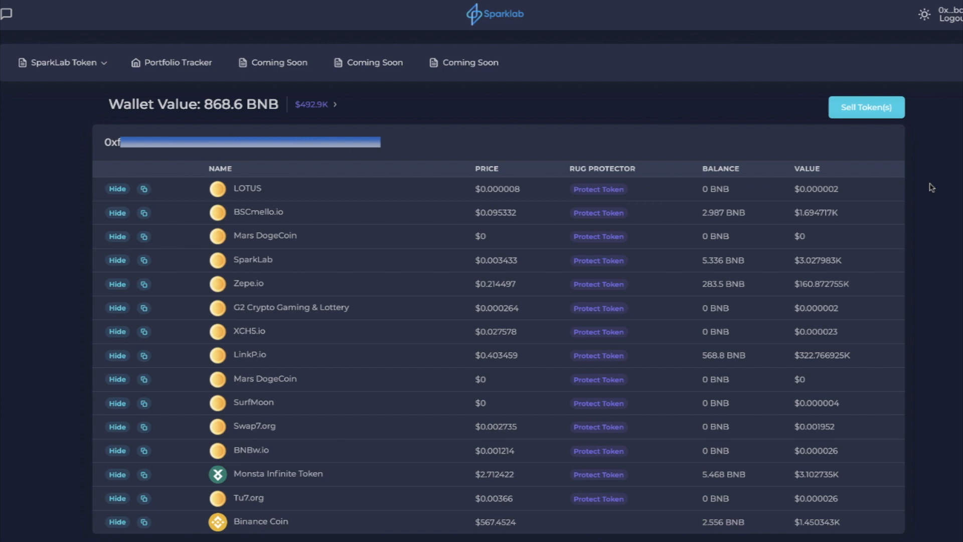